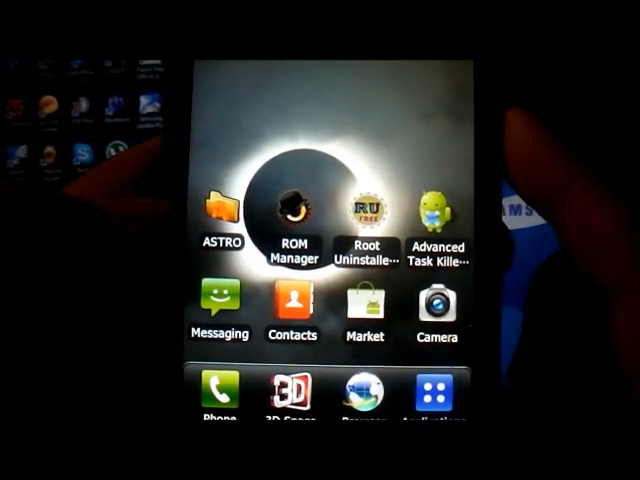
Launch ROM Manager, which shows ClockworkMod Recovery 3.2.0.1 as the current recovery.
{"action": "left_click", "coordinate": [292, 216]}
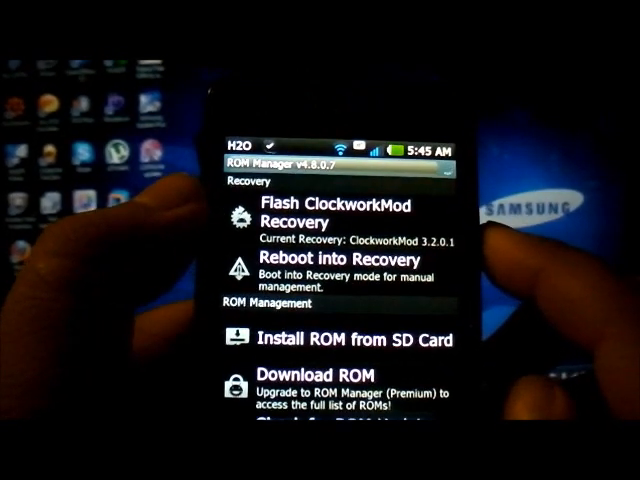
{"action": "left_click", "coordinate": [330, 212]}
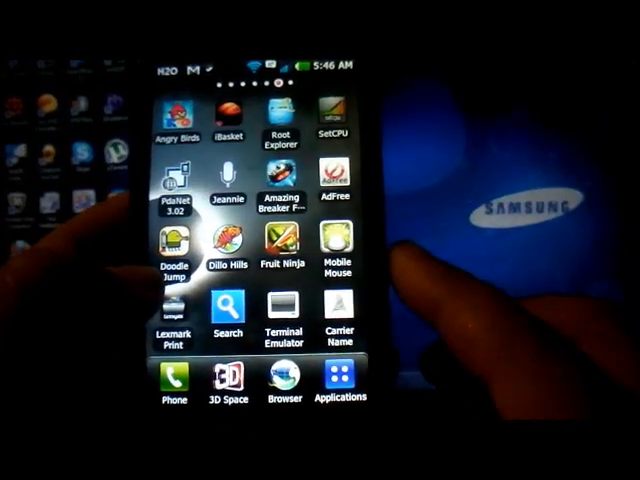
Scroll the app drawer until Terminal Emulator comes into view.
{"action": "scroll", "scroll_direction": "up", "scroll_amount": 3}
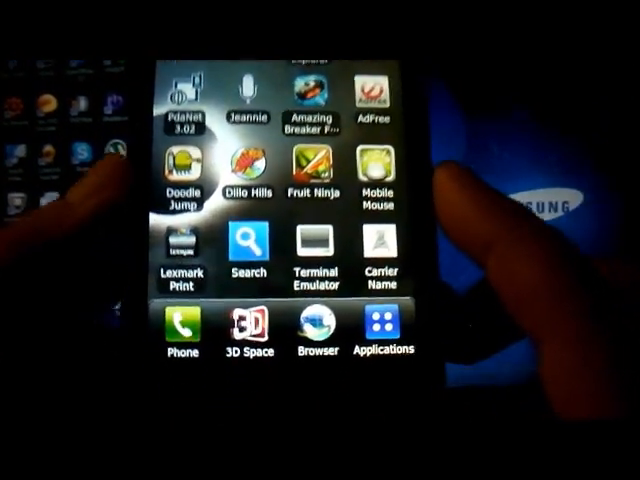